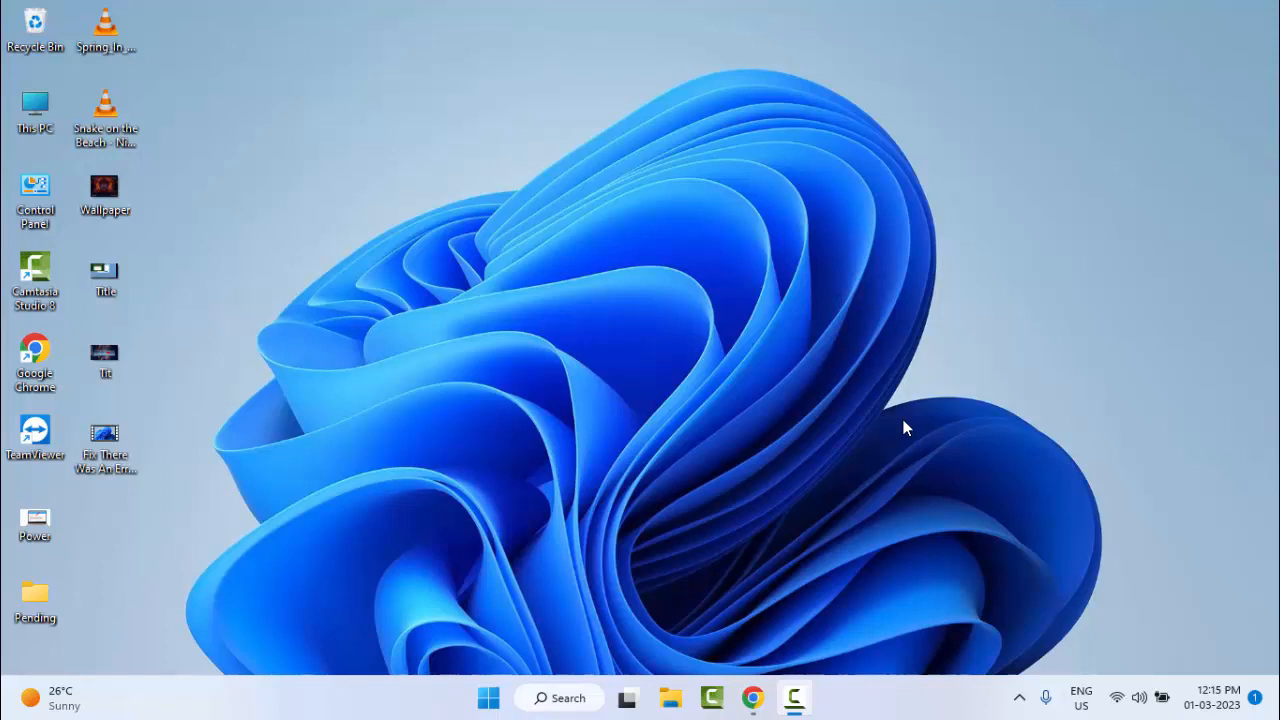
mouse_move(884, 450)
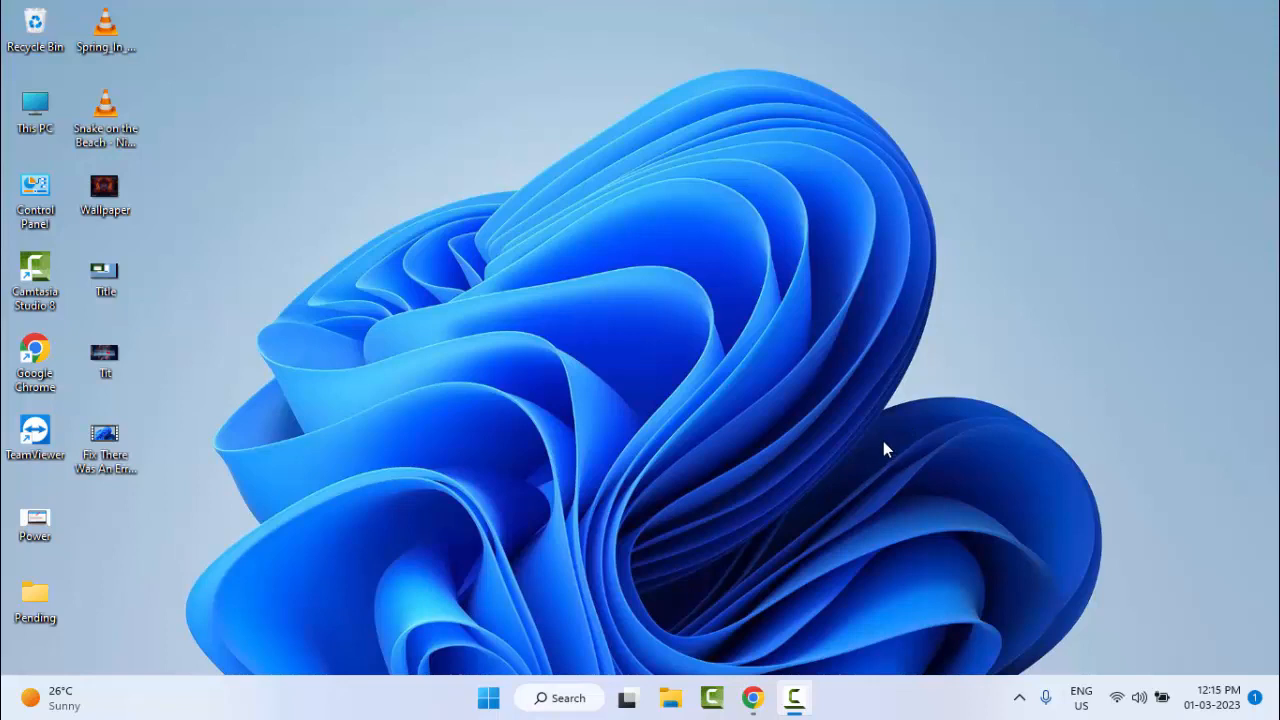
mouse_move(516, 504)
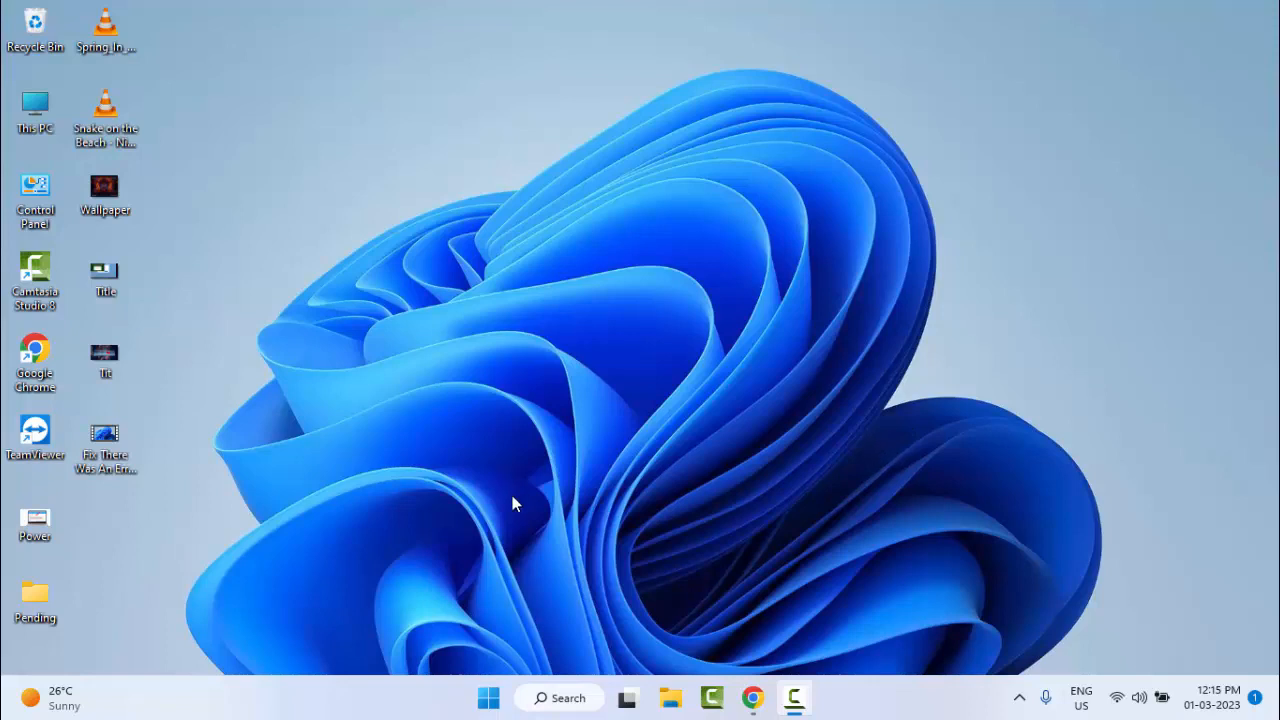
mouse_move(488, 696)
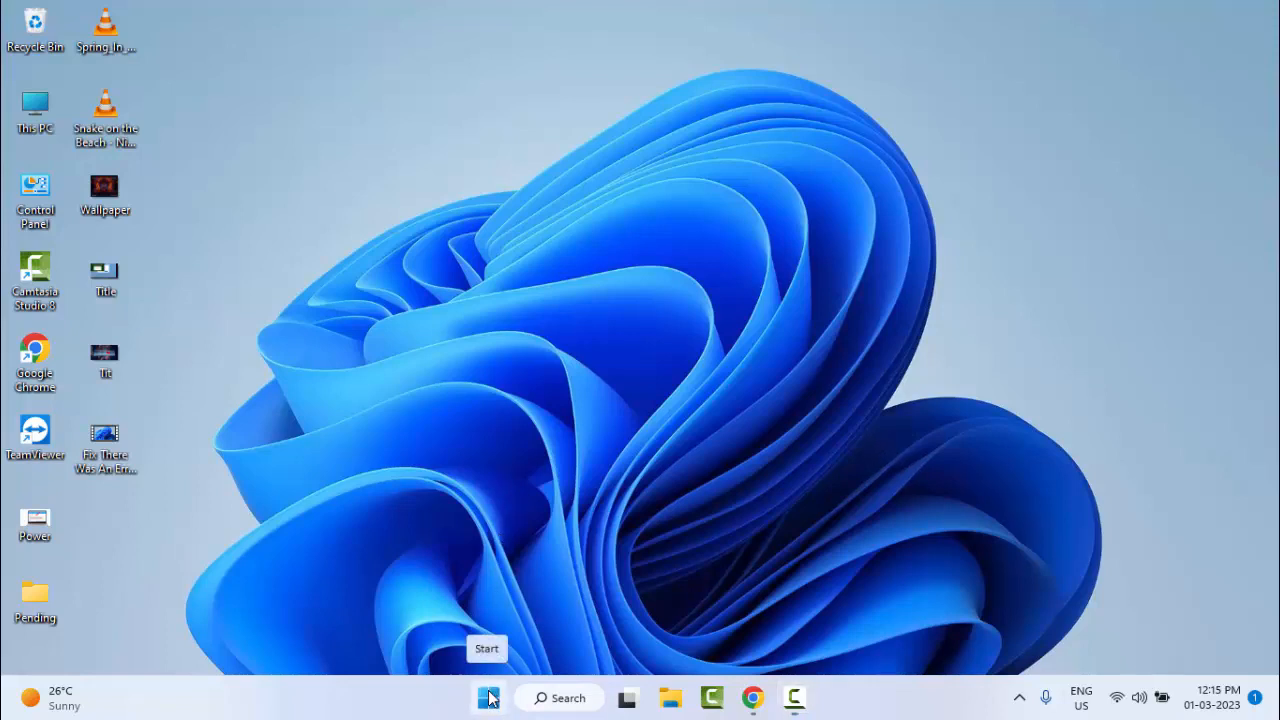
Step: Launch Device Manager from the Start context menu, expand Computer and bring up ACPI x64-based PC actions
right_click(488, 696)
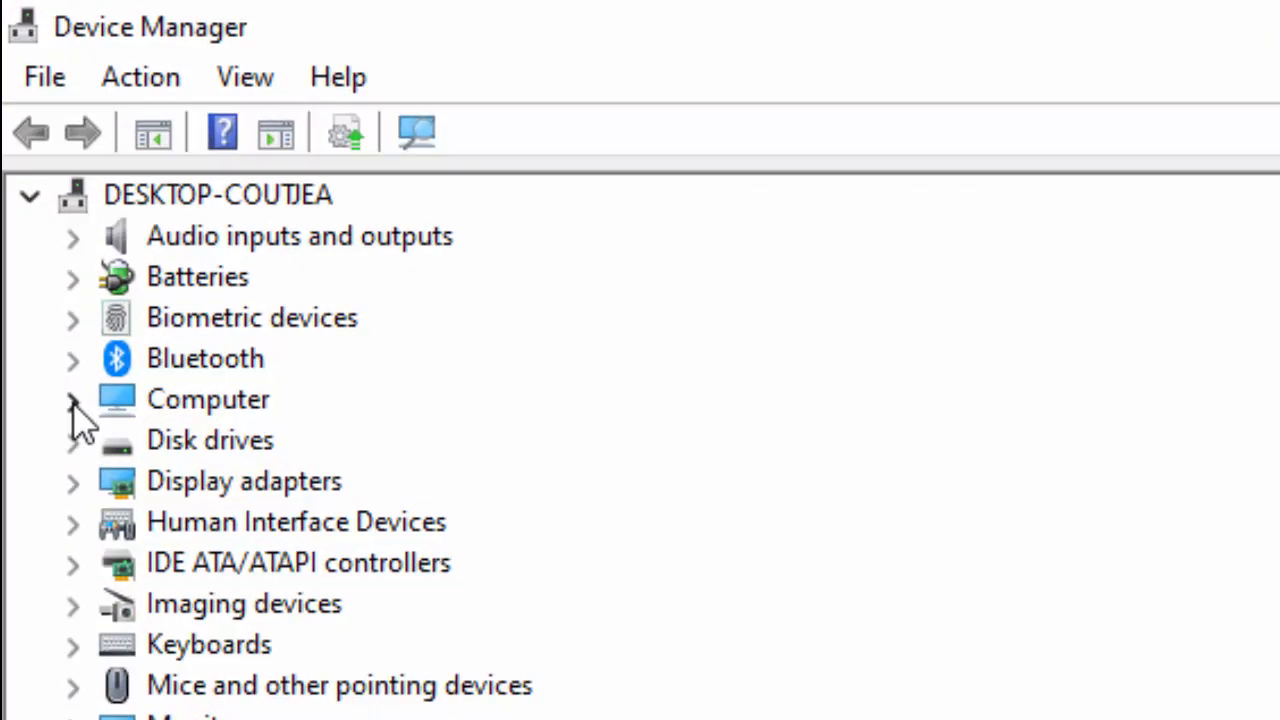
click(72, 400)
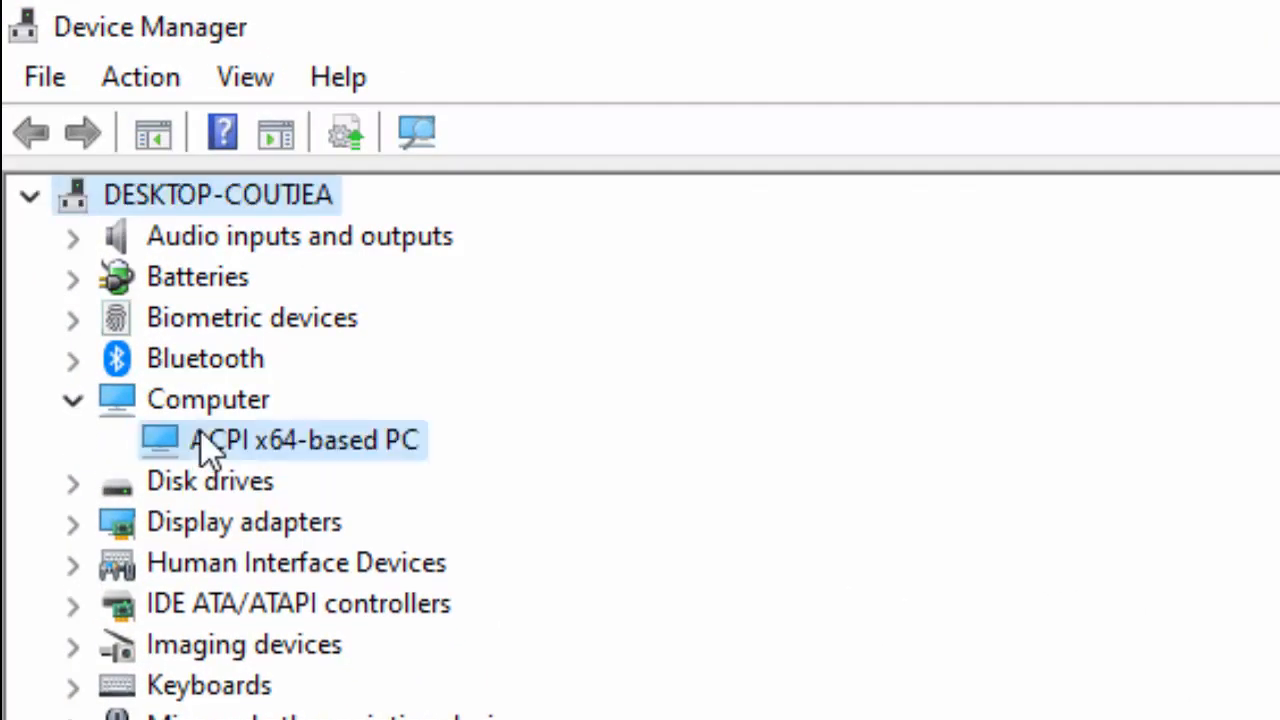
right_click(310, 440)
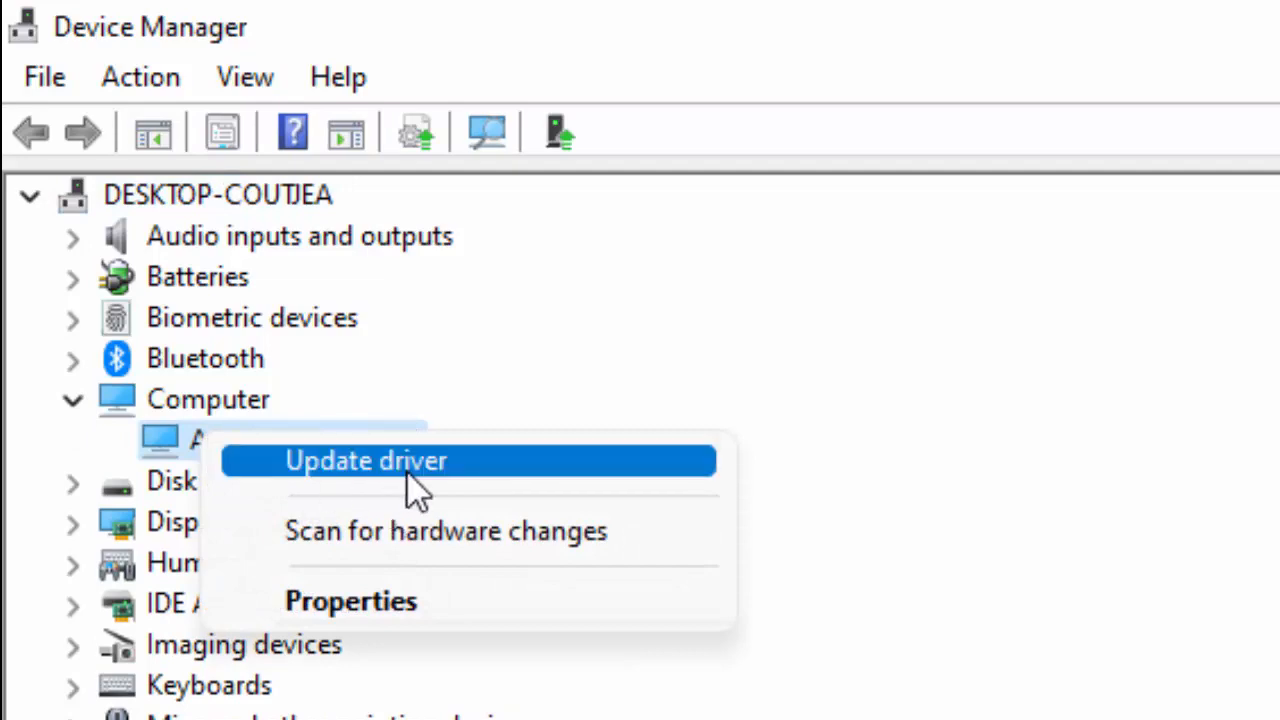
Step: Walk the ACPI x64-based PC driver update to the manual driver list, then cancel without installing
click(366, 460)
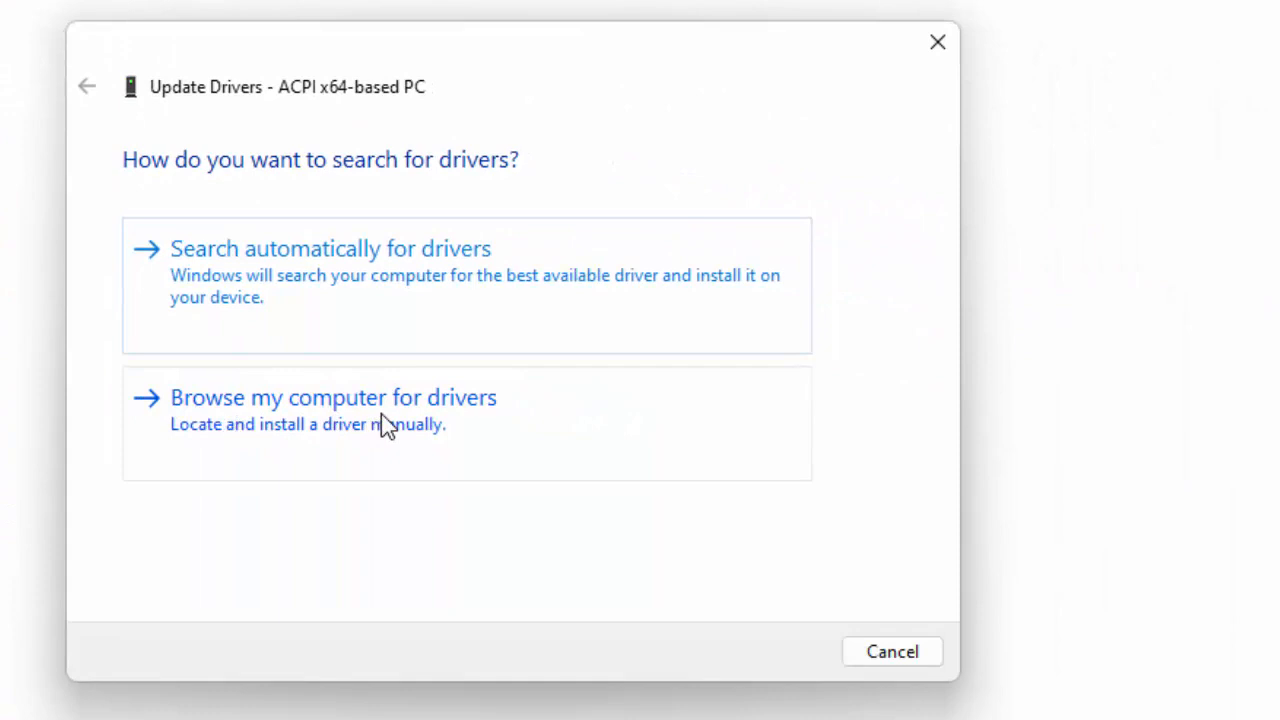
click(332, 396)
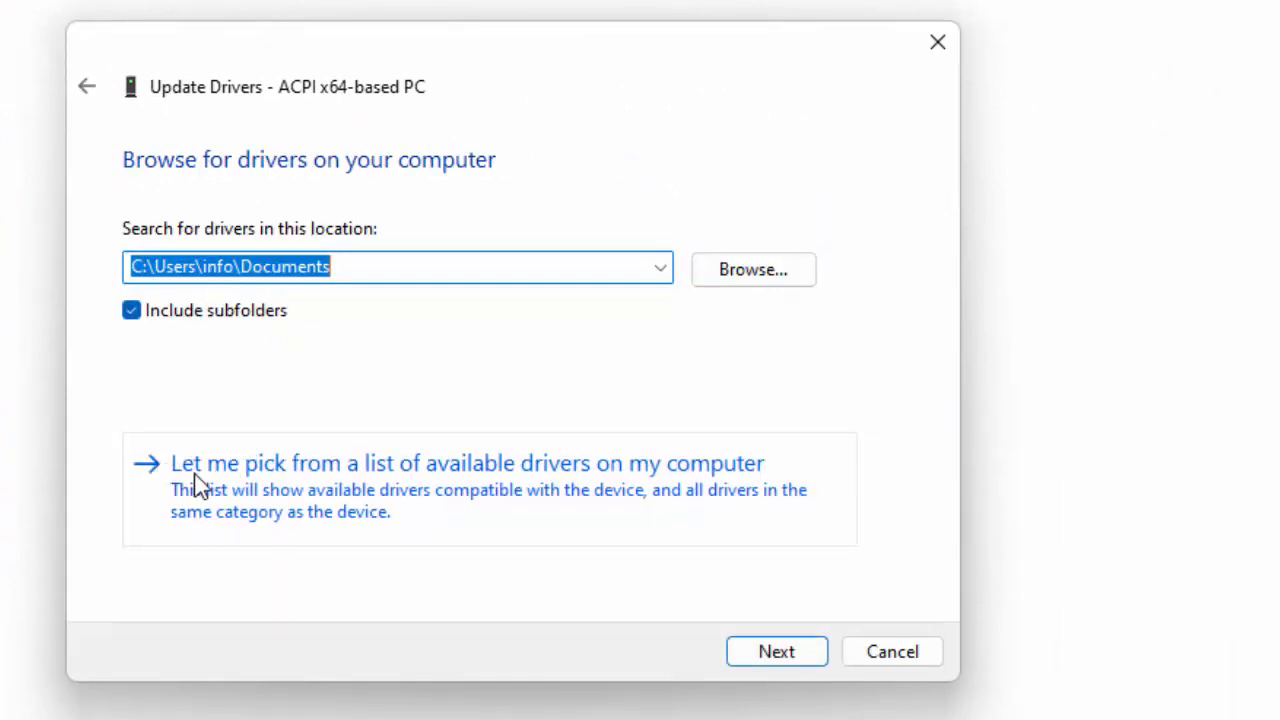
mouse_move(624, 496)
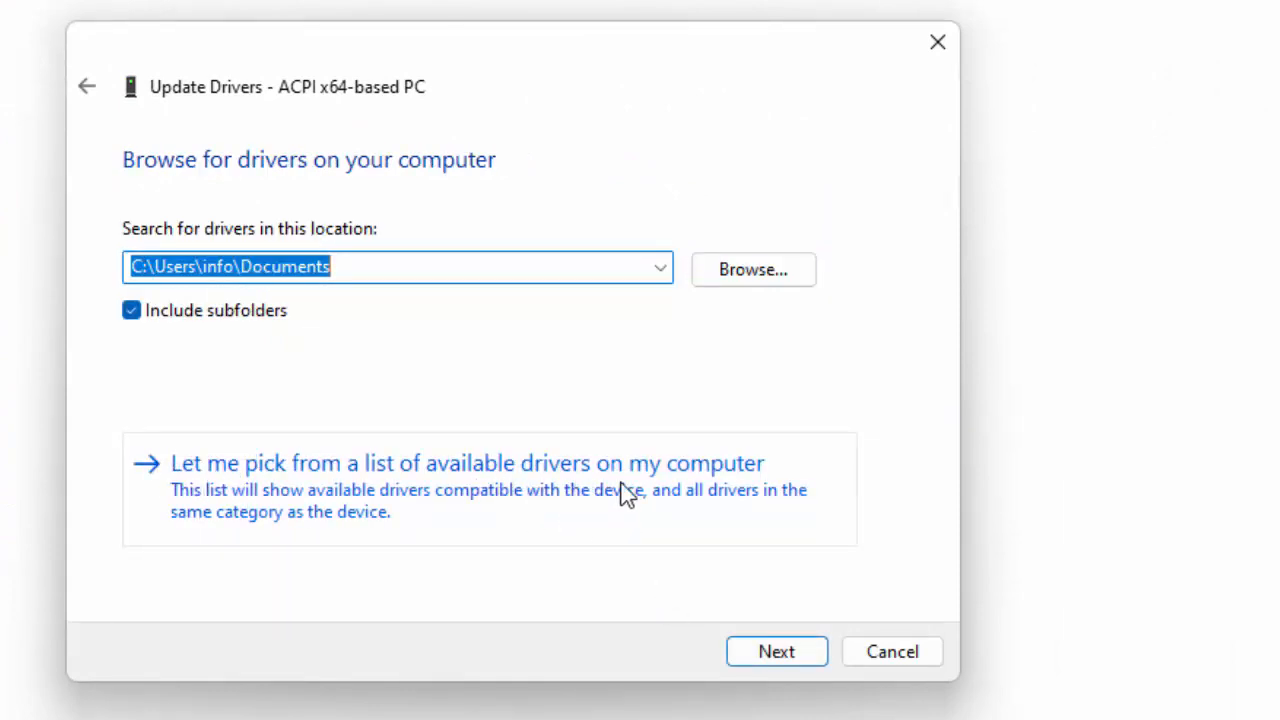
click(468, 464)
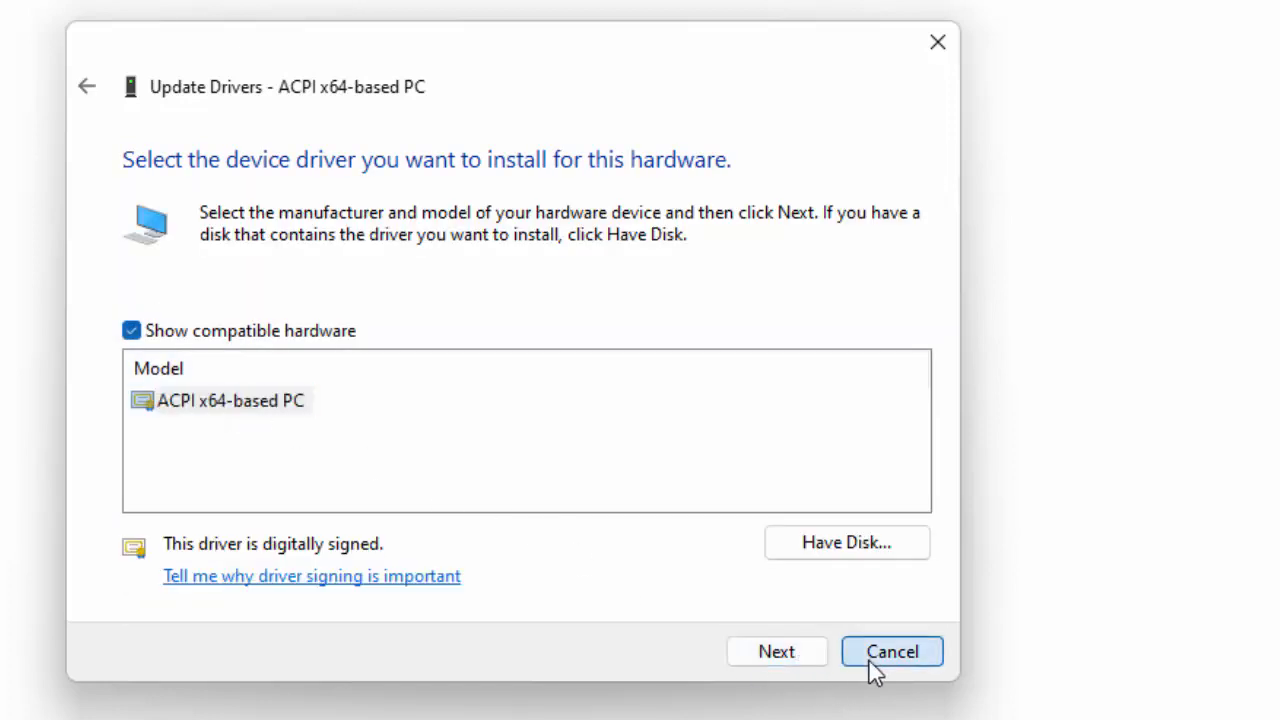
click(890, 652)
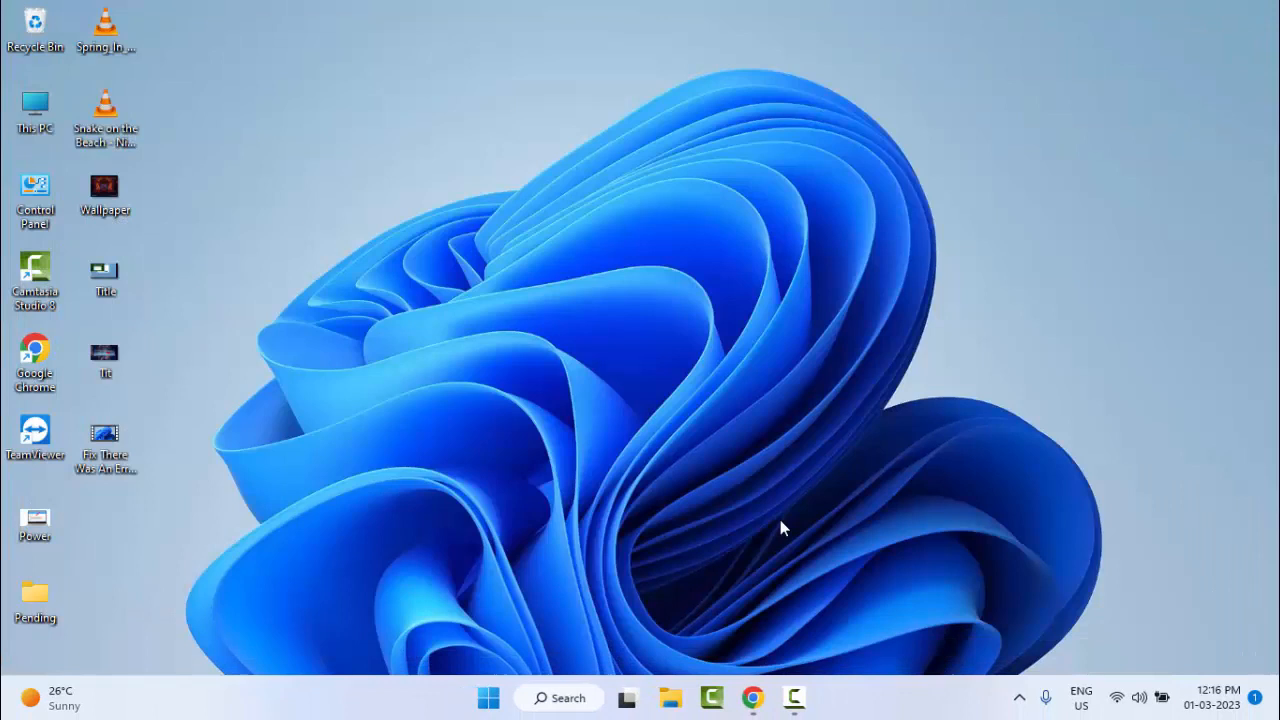
mouse_move(780, 516)
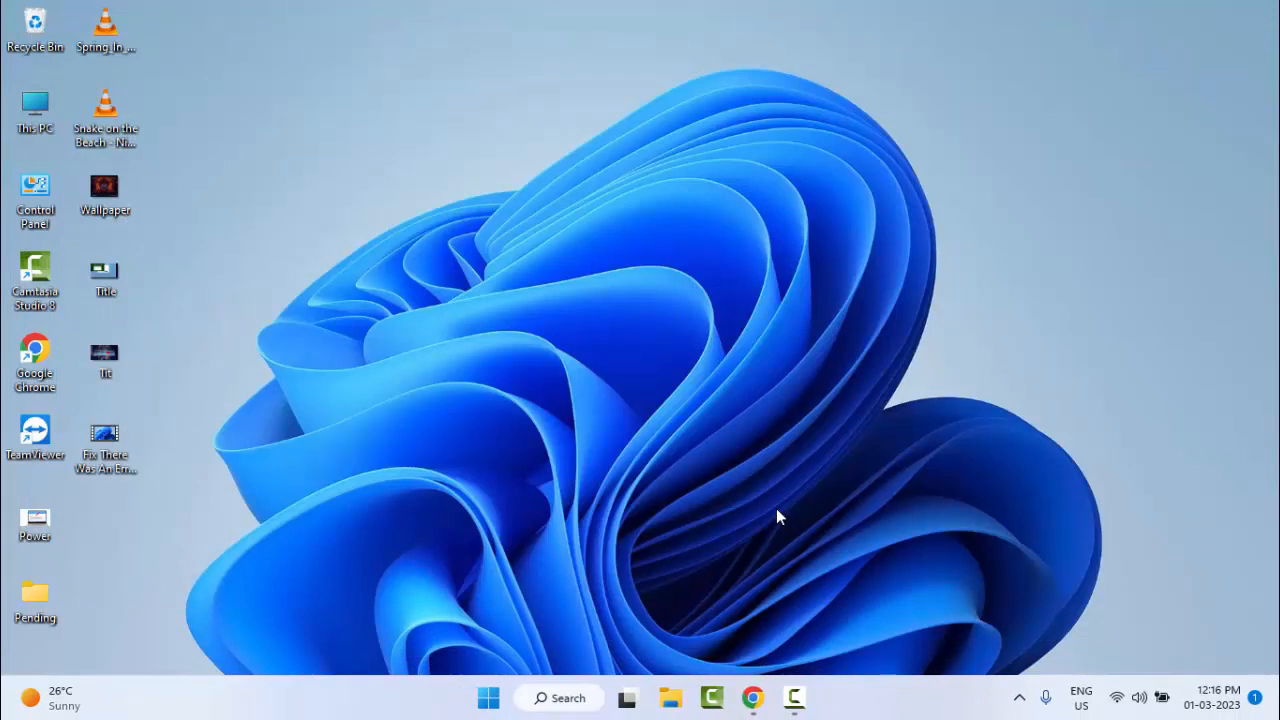
mouse_move(660, 580)
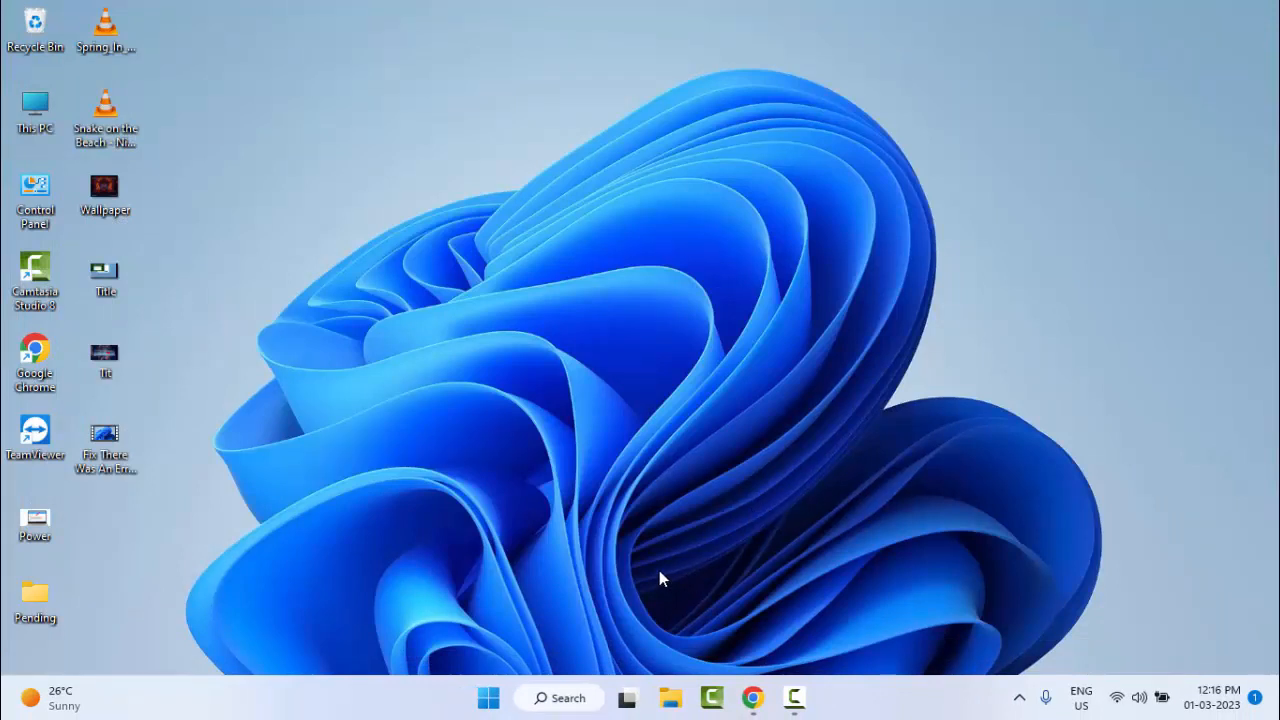
Step: Bring up the Start menu with its pinned apps and recommended files
click(488, 696)
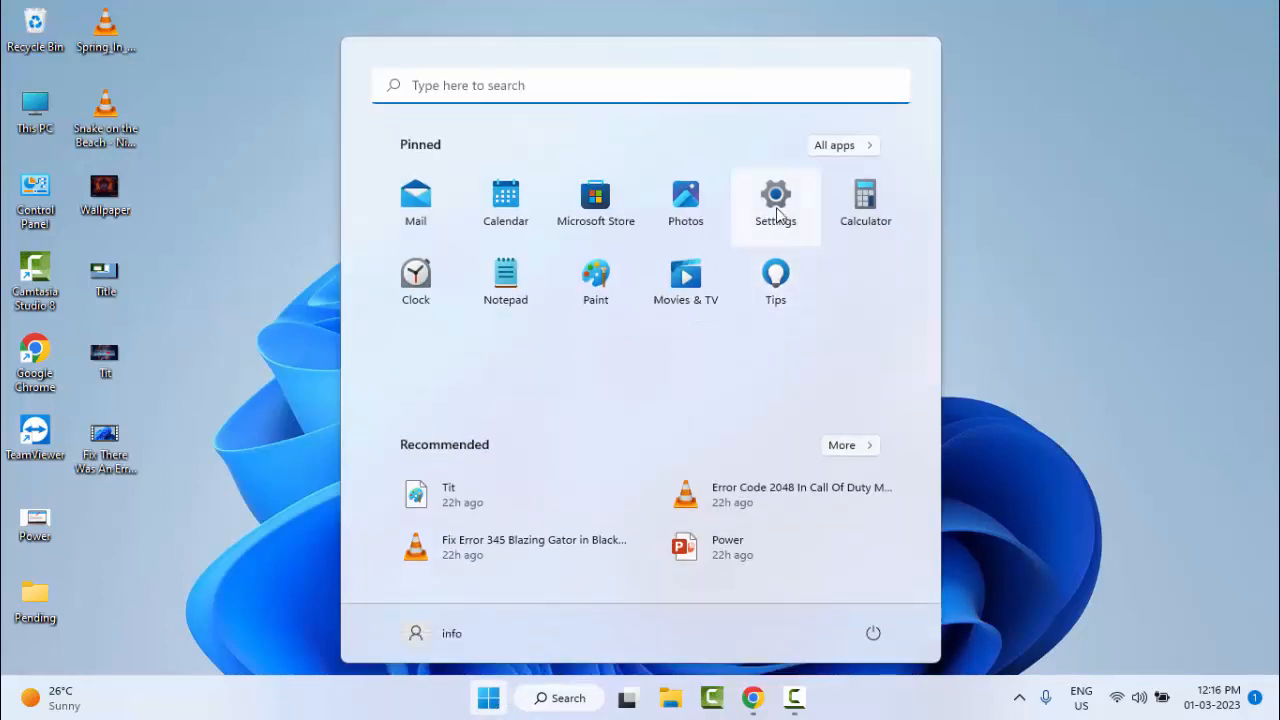
Step: Launch Settings and go to the Windows Update page listing update KB5022905
click(776, 196)
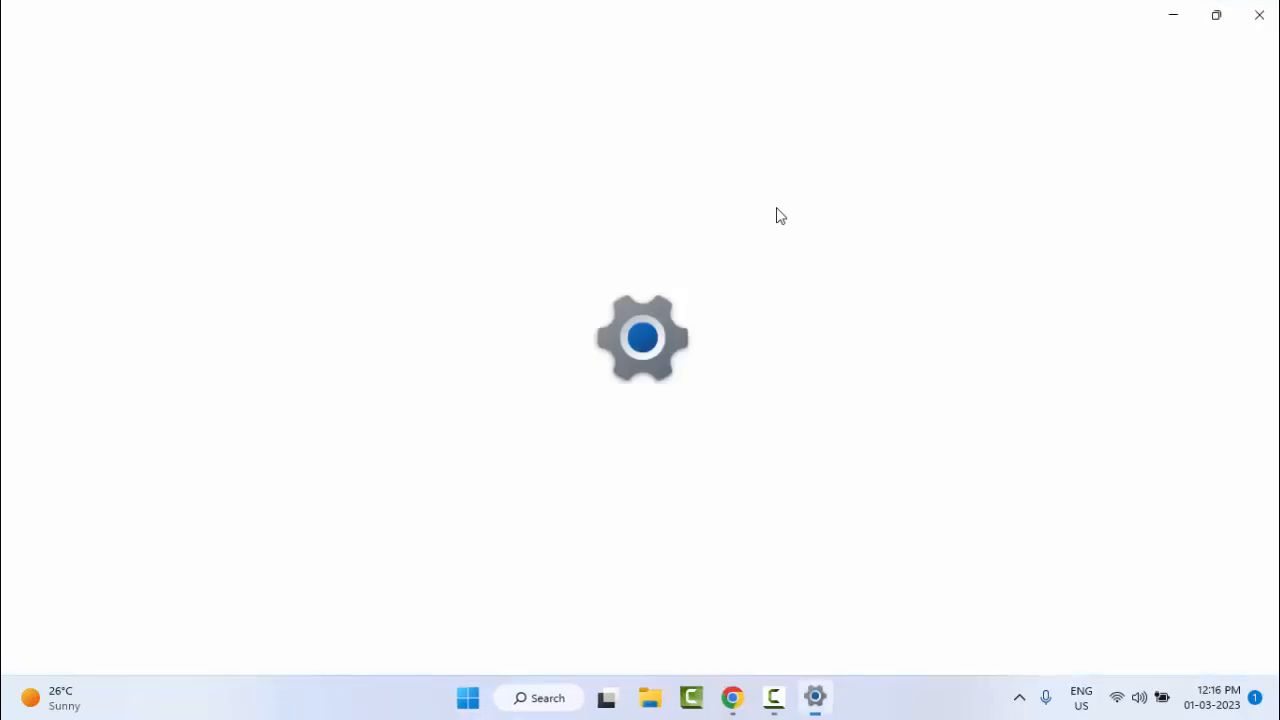
click(816, 696)
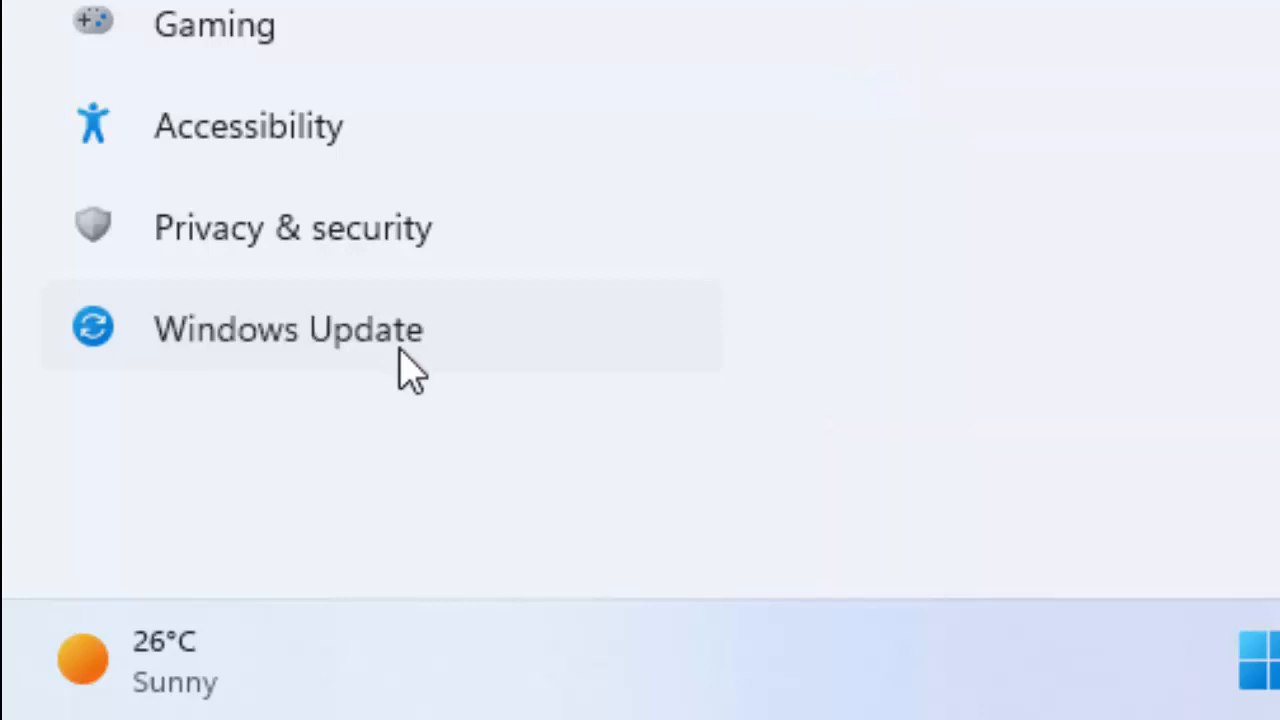
click(288, 328)
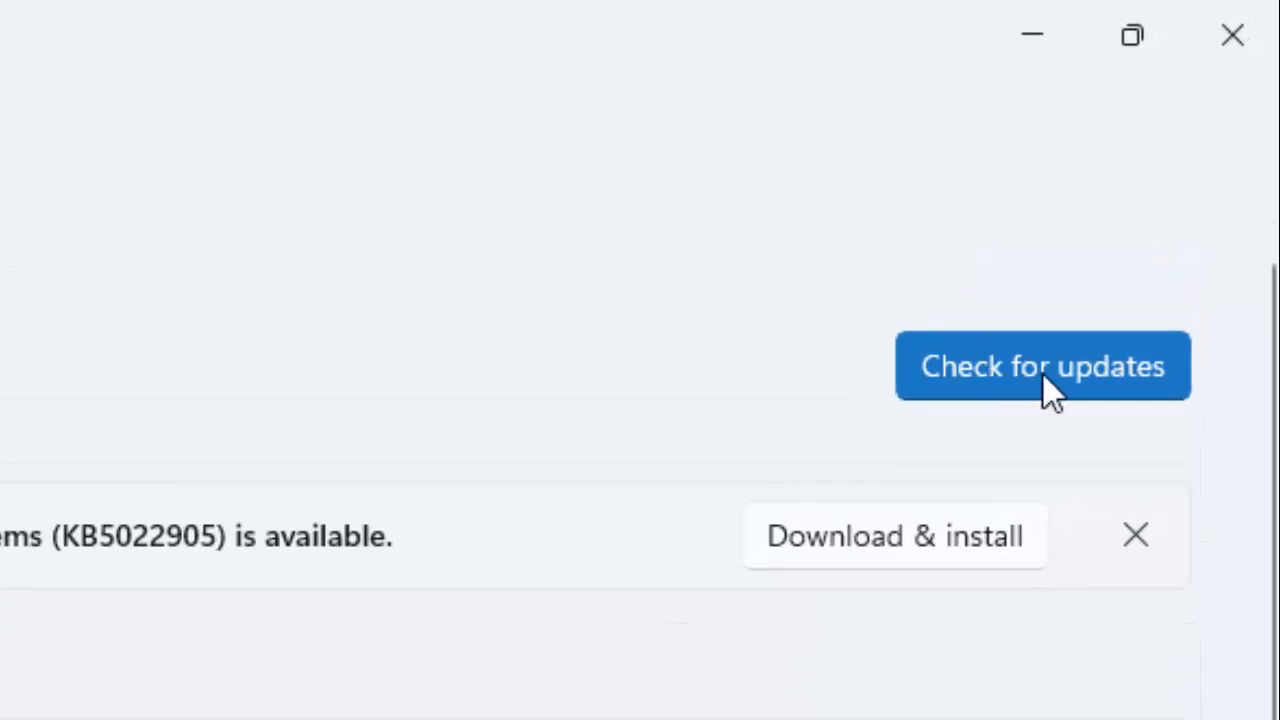
Step: Start a fresh check for updates, then close Settings back to the desktop
click(1042, 366)
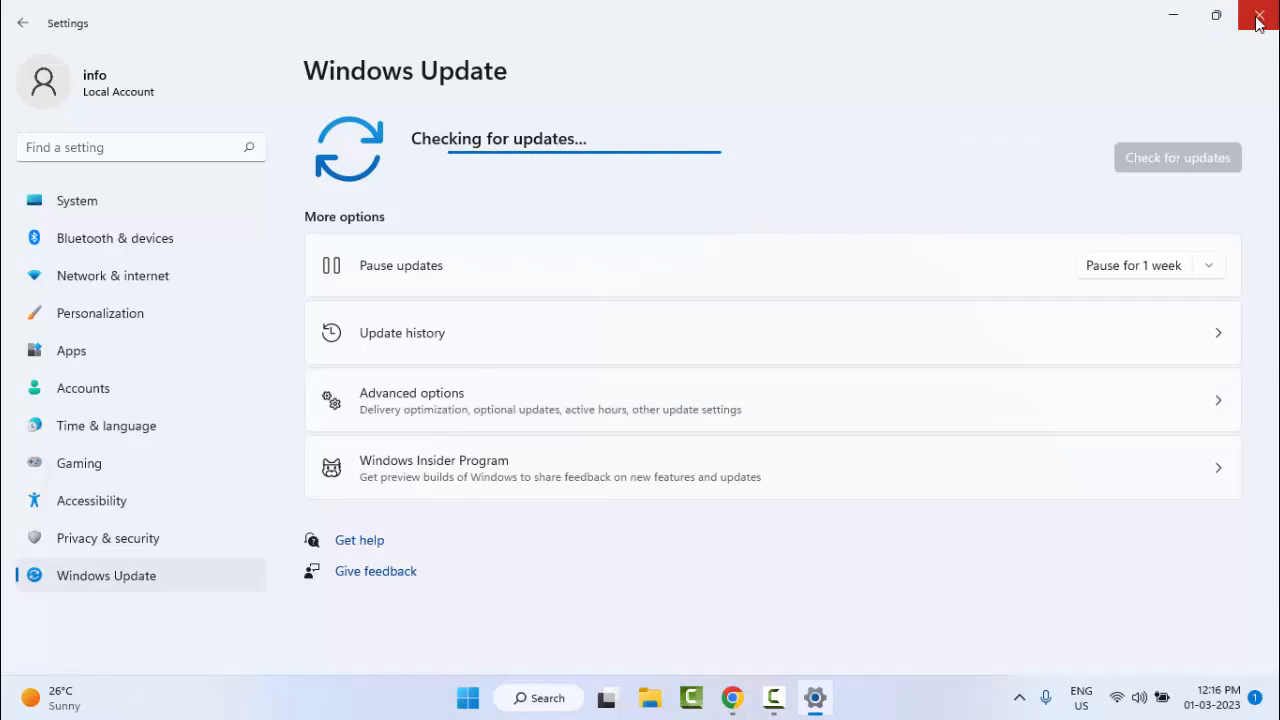
click(1258, 18)
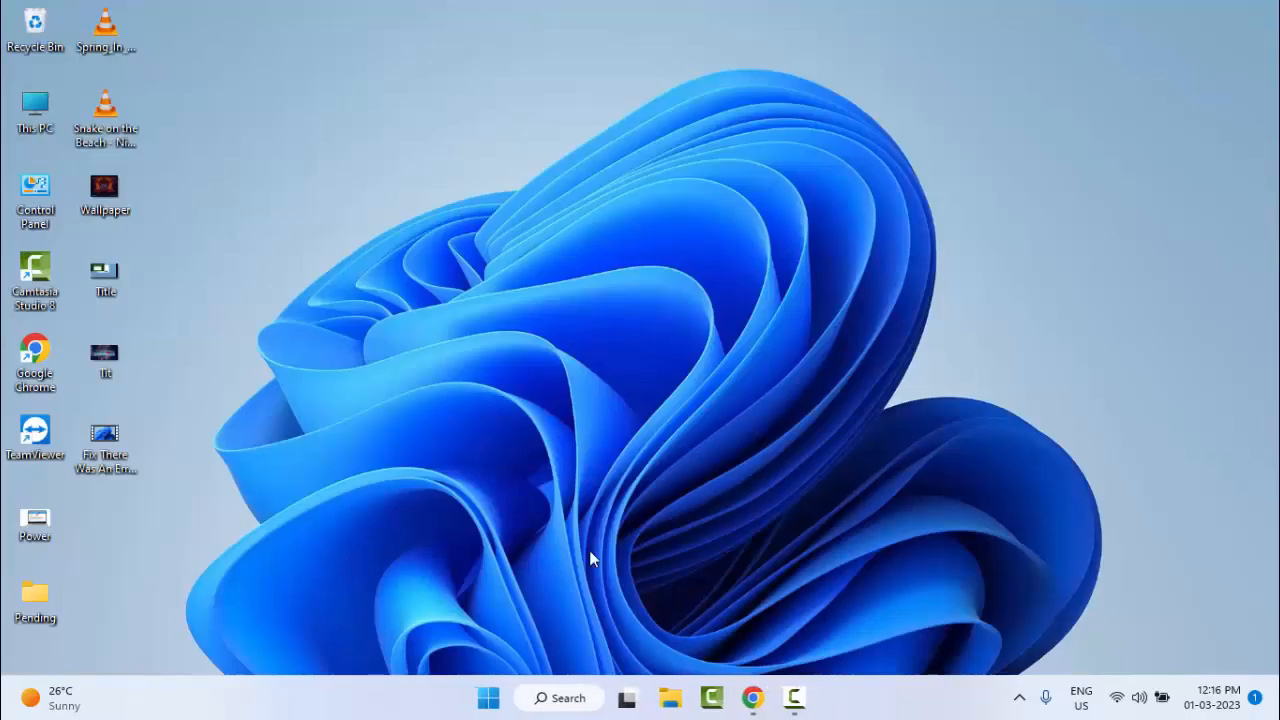